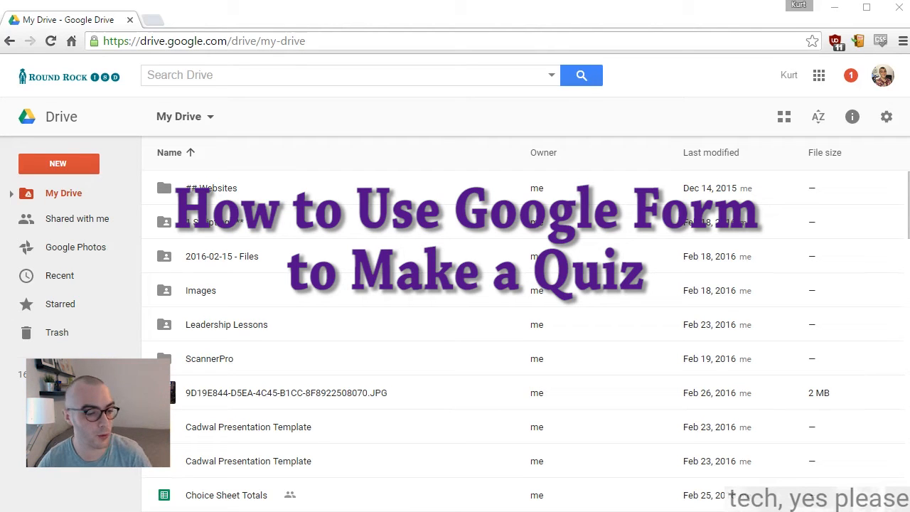
- Create a new blank Google Form from the Drive New menu
left_click(58, 164)
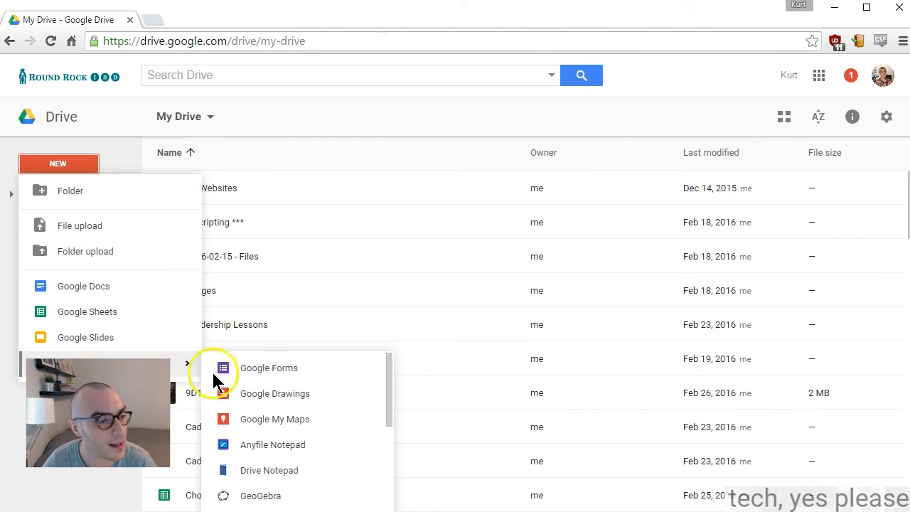
left_click(269, 367)
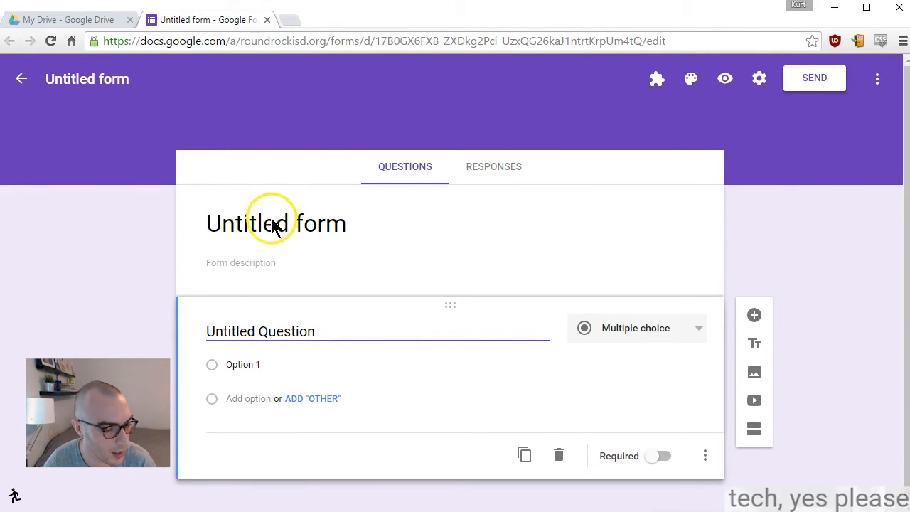
- Title the form 'A Fancy Quiz' and select the first question card
type("A")
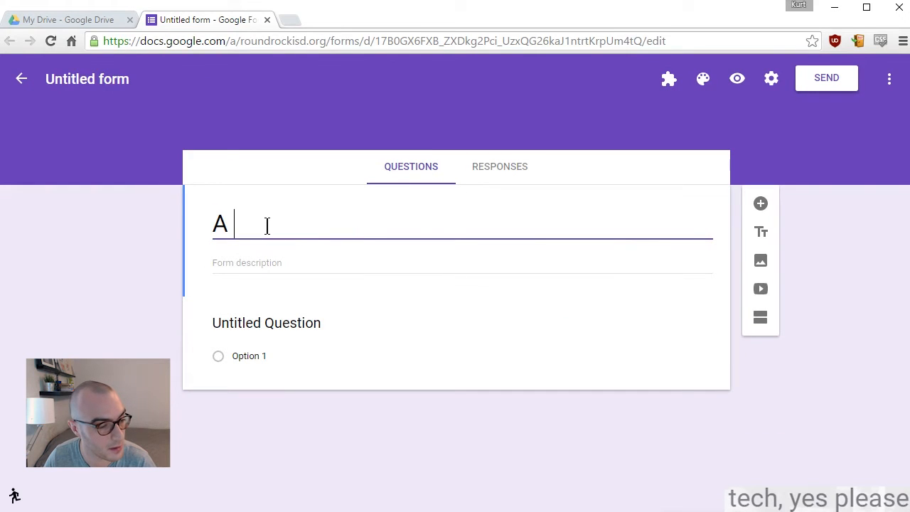
type("Fancy Quiz")
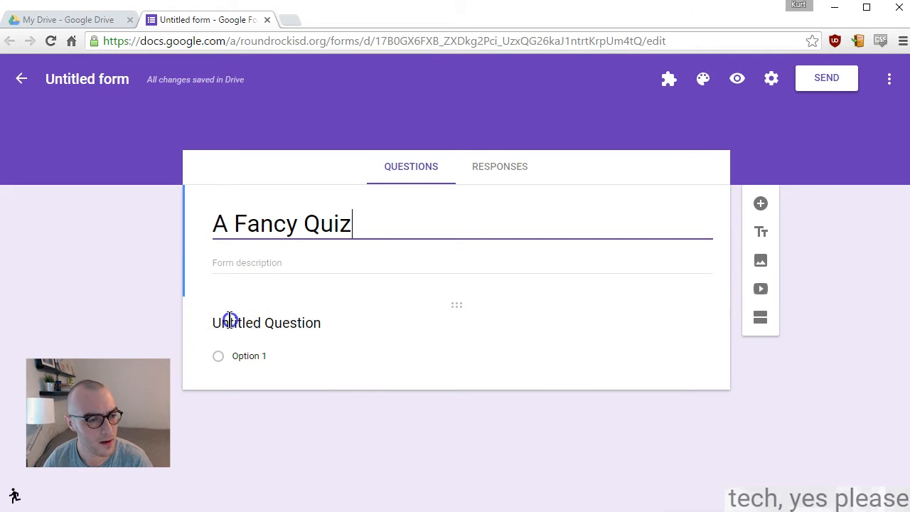
left_click(668, 331)
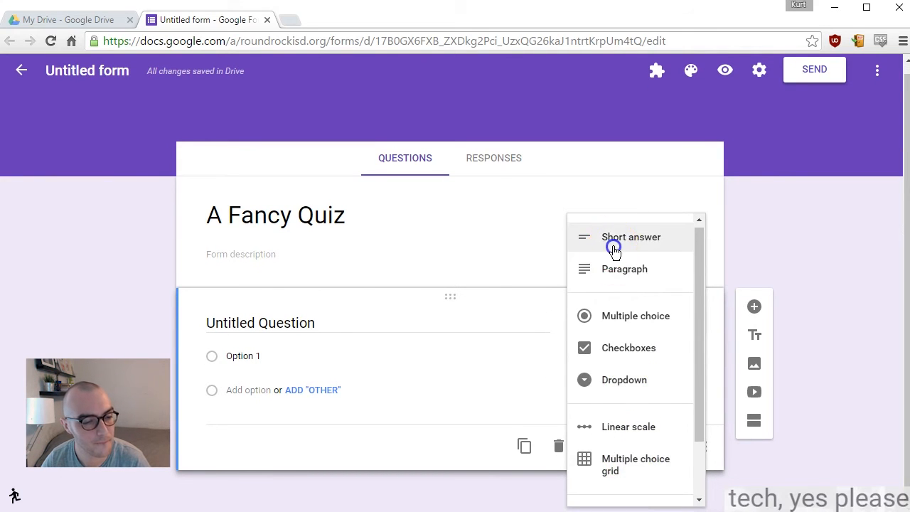
- Make the first question a short answer titled 'First Name (capitalize first letter):'
left_click(631, 237)
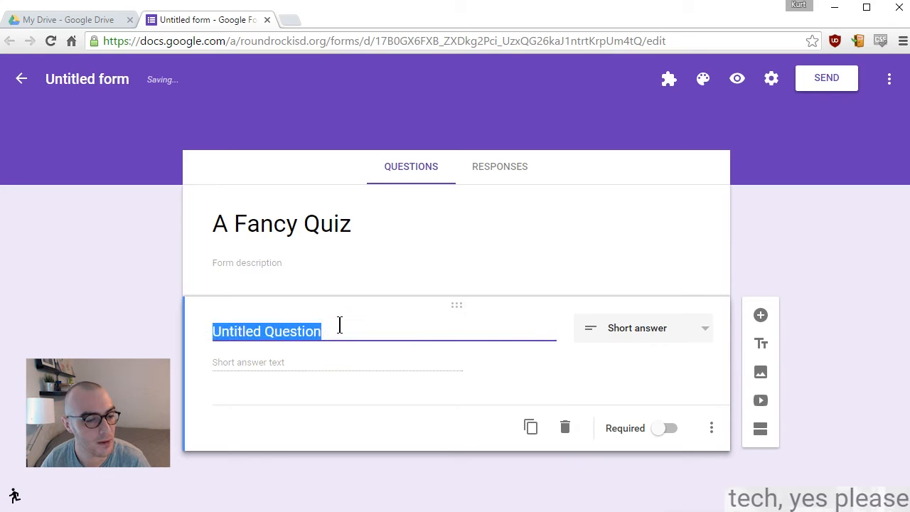
type("First Na")
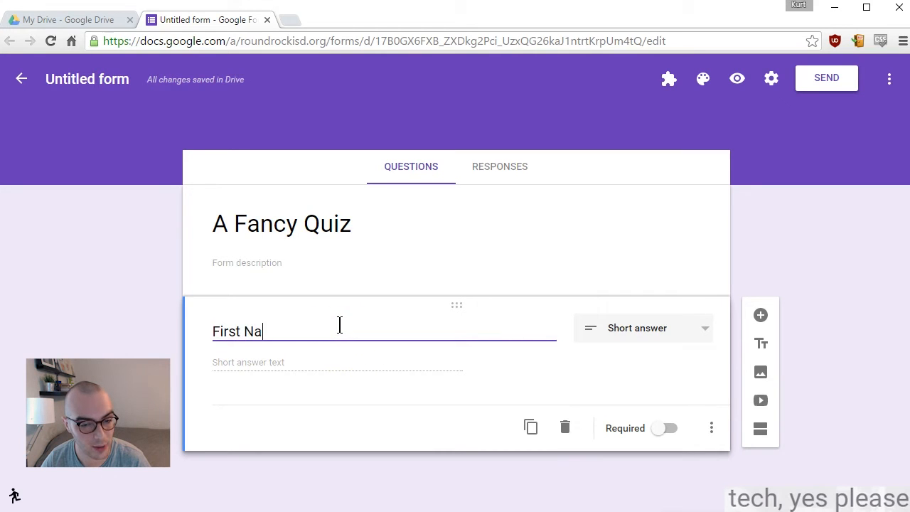
type("me (c")
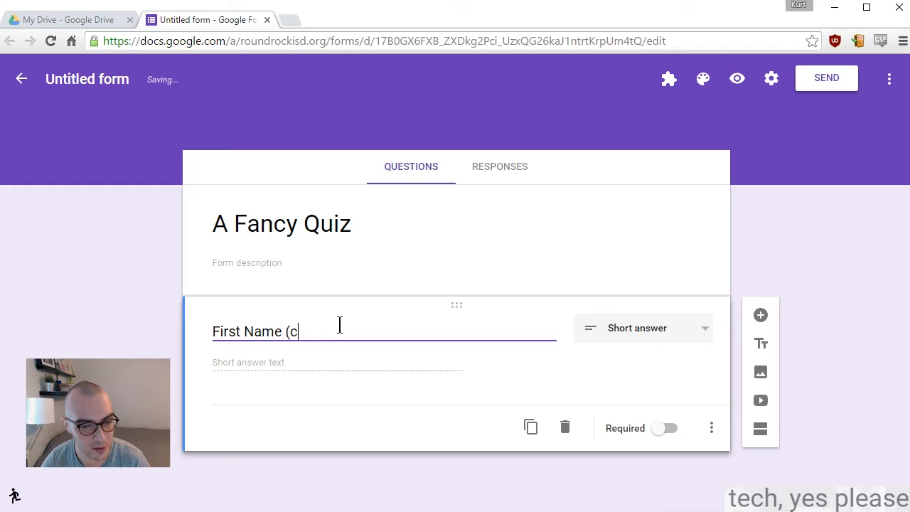
type("ap")
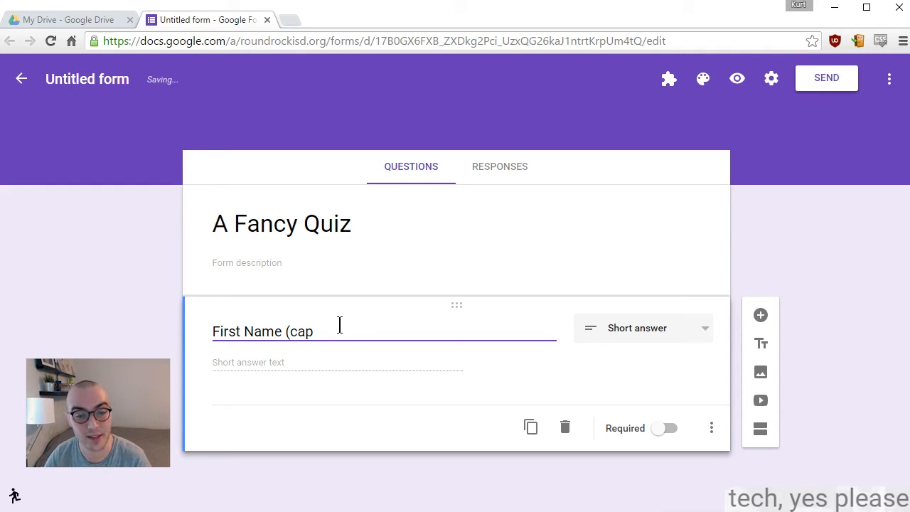
type("it")
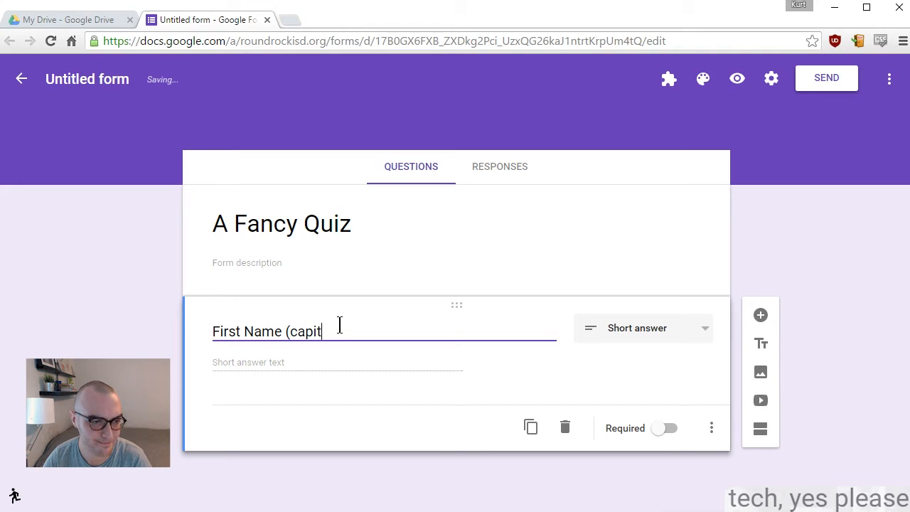
type("alize fi")
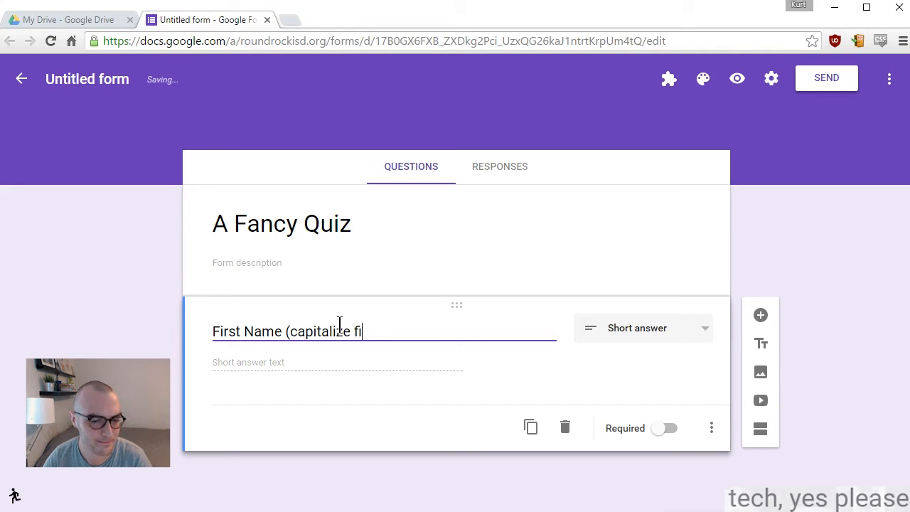
type("rst letter")
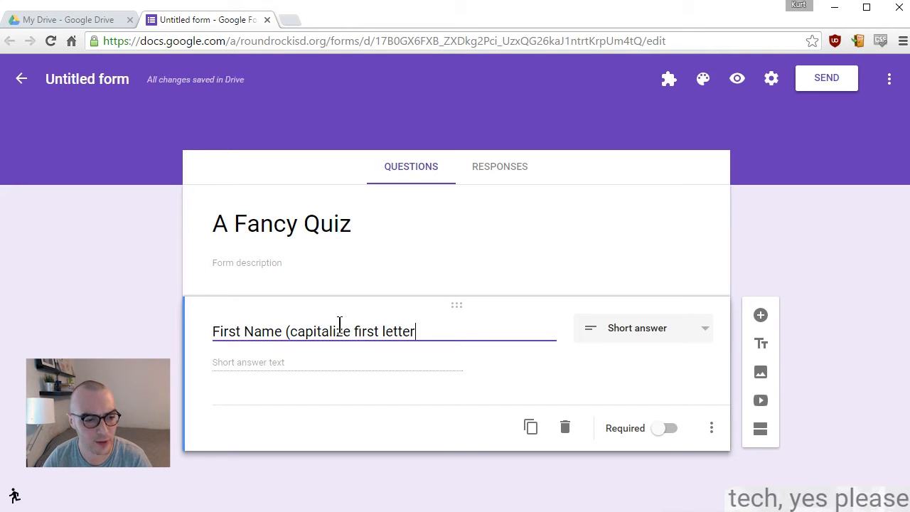
type(":")
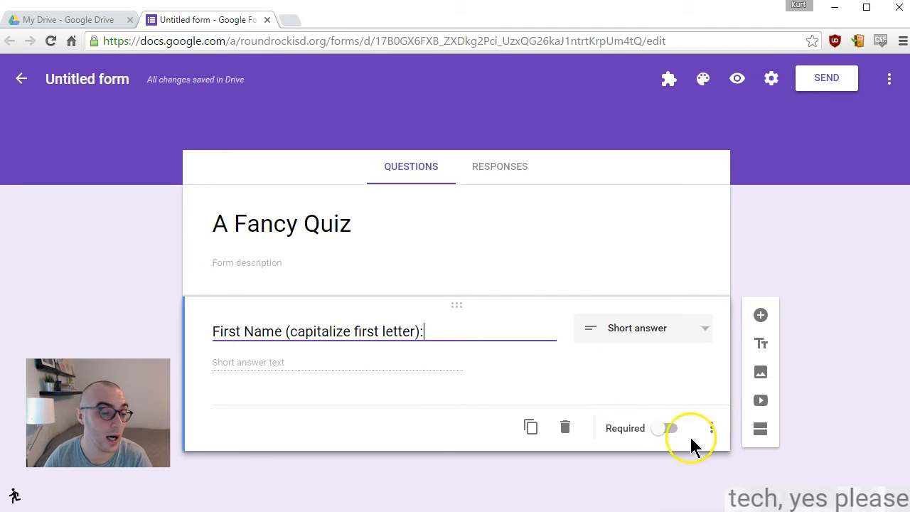
- Mark the First Name question required and duplicate it
left_click(665, 428)
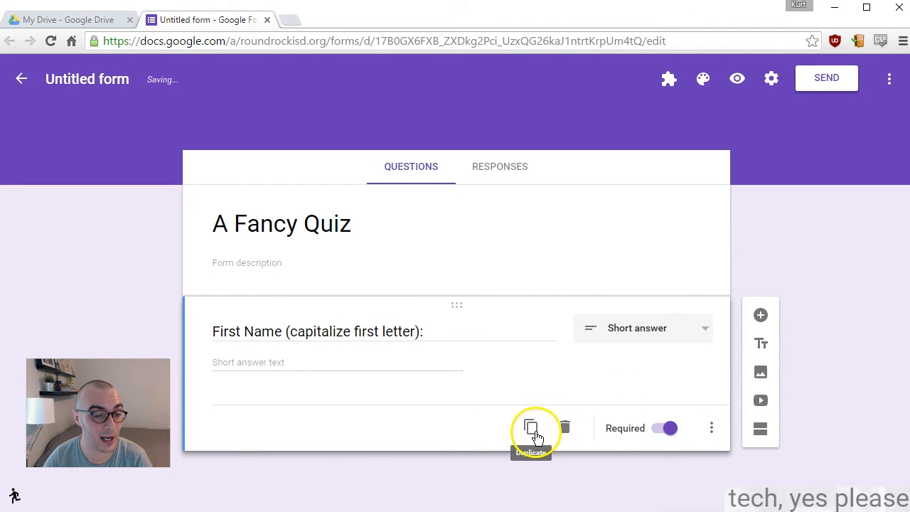
left_click(530, 427)
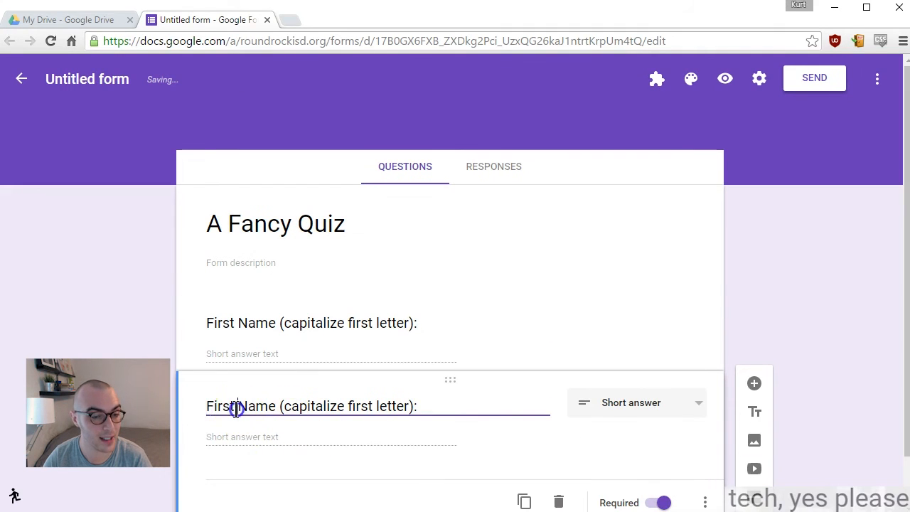
- Rename the duplicate to 'Last Name (capitalize first letter):'
type("La")
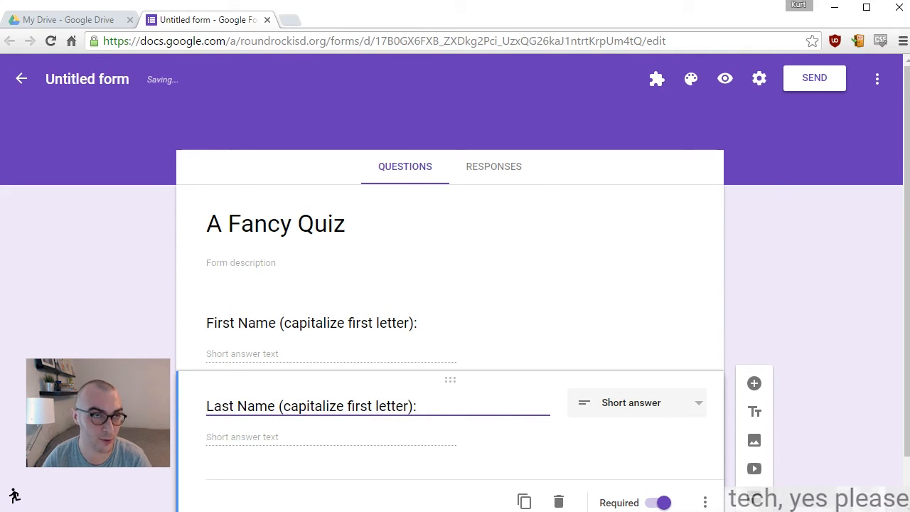
scroll("down", 3)
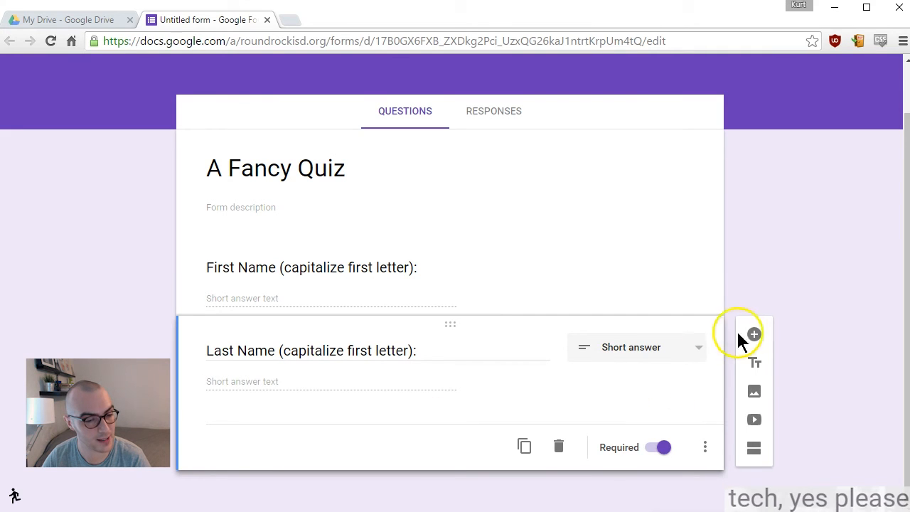
- Add a required 'Class Period:' dropdown question with options 1 through 5
left_click(753, 334)
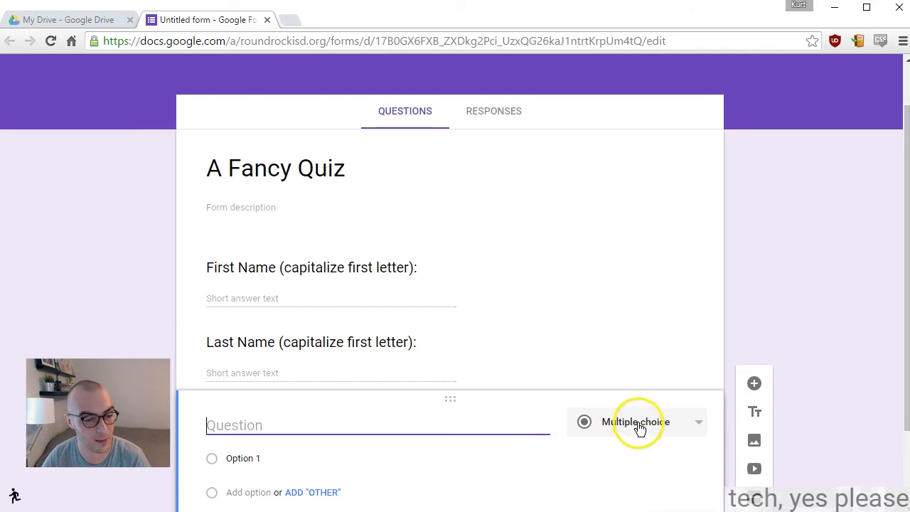
left_click(635, 422)
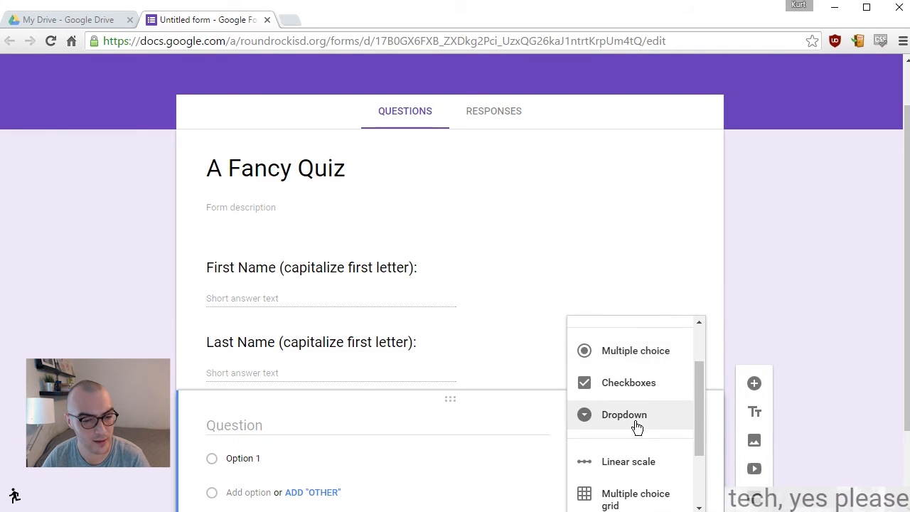
left_click(623, 415)
type("3")
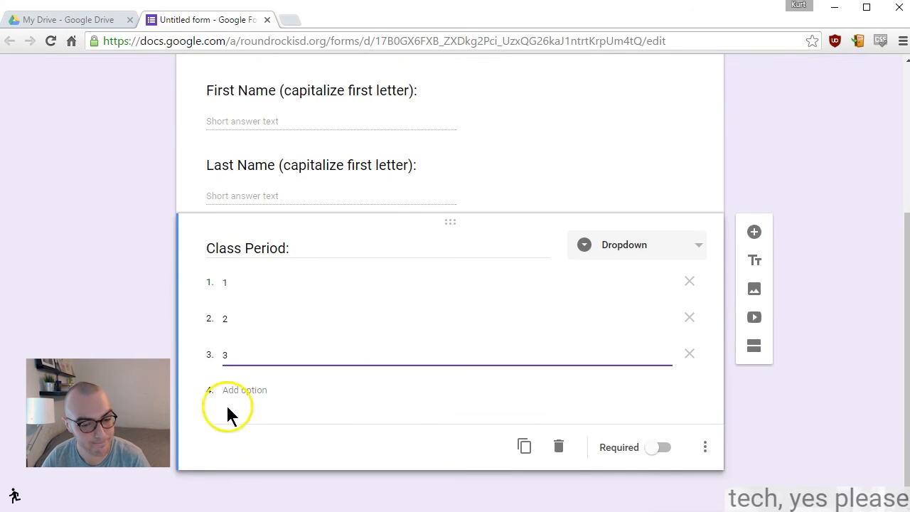
left_click(245, 389)
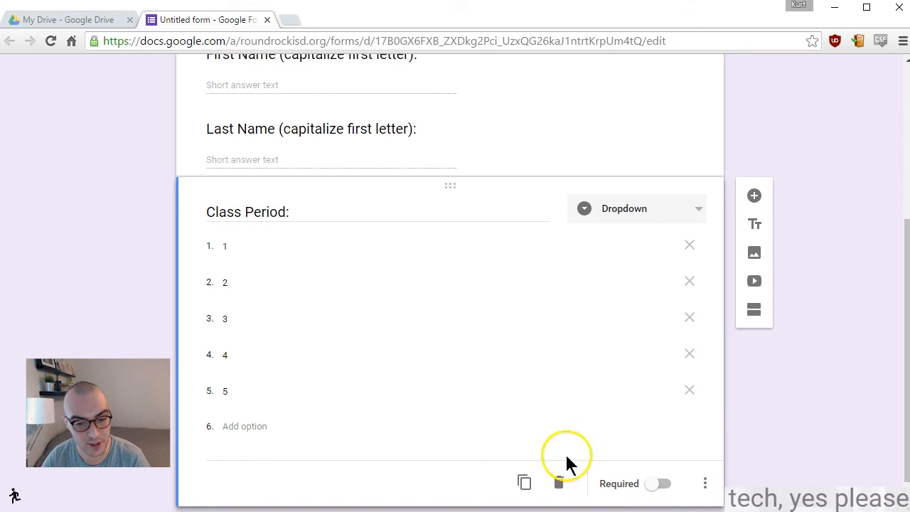
left_click(658, 483)
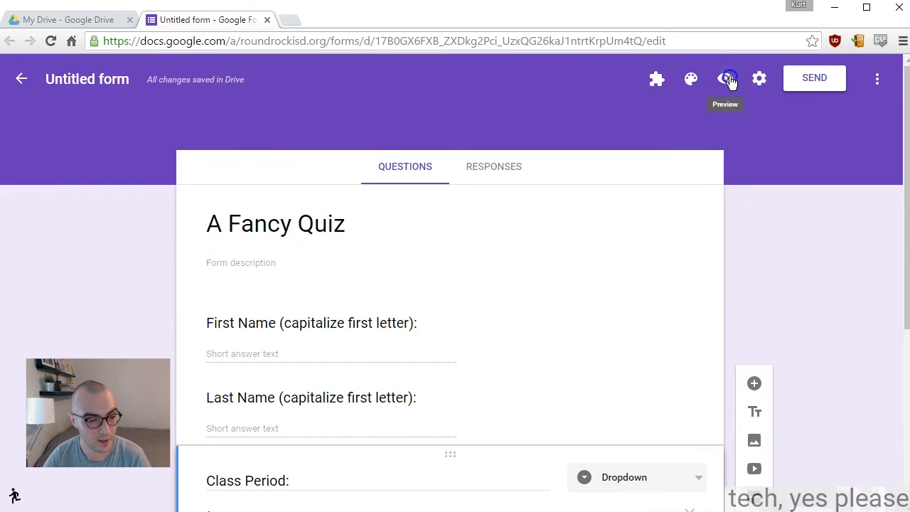
- Preview the quiz and enter 'Bob' as first name, starting the last name
left_click(725, 79)
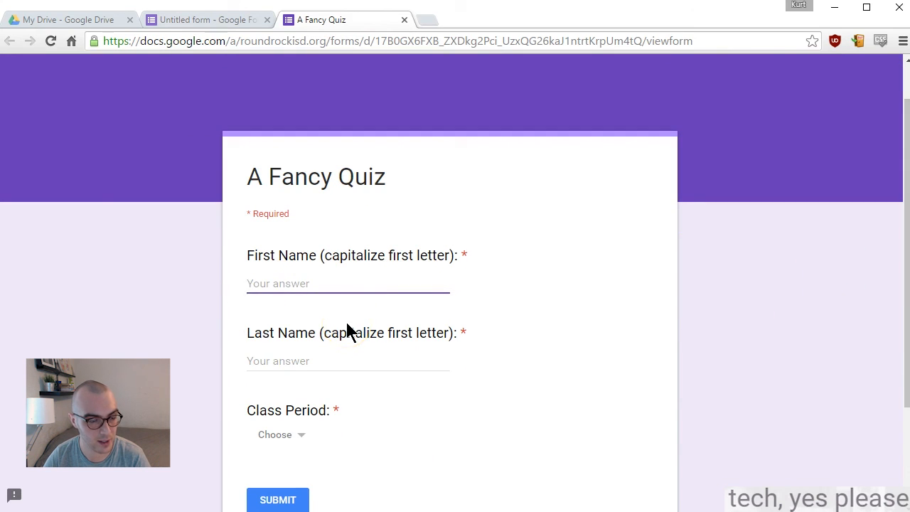
type("Bob")
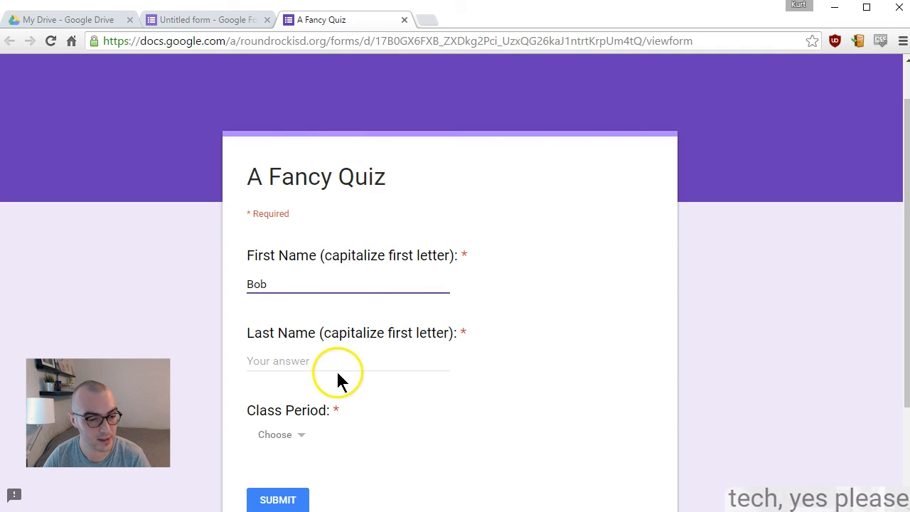
type("R")
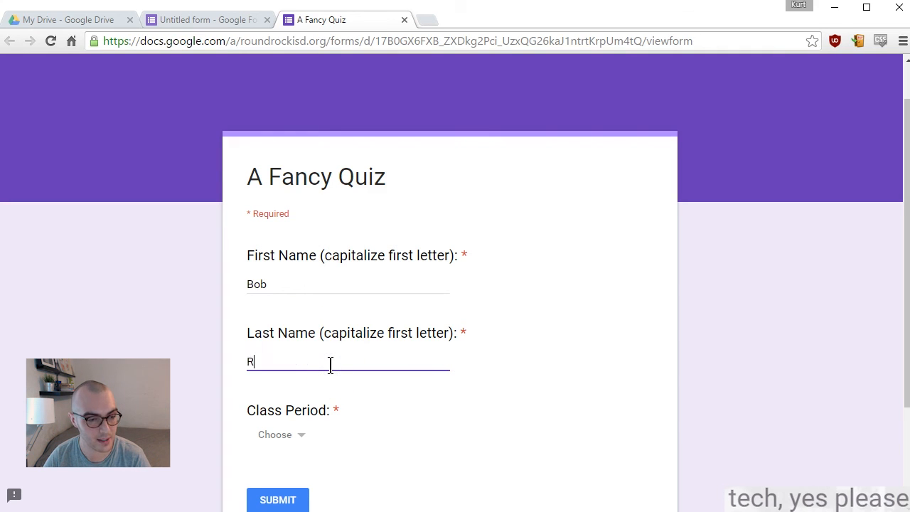